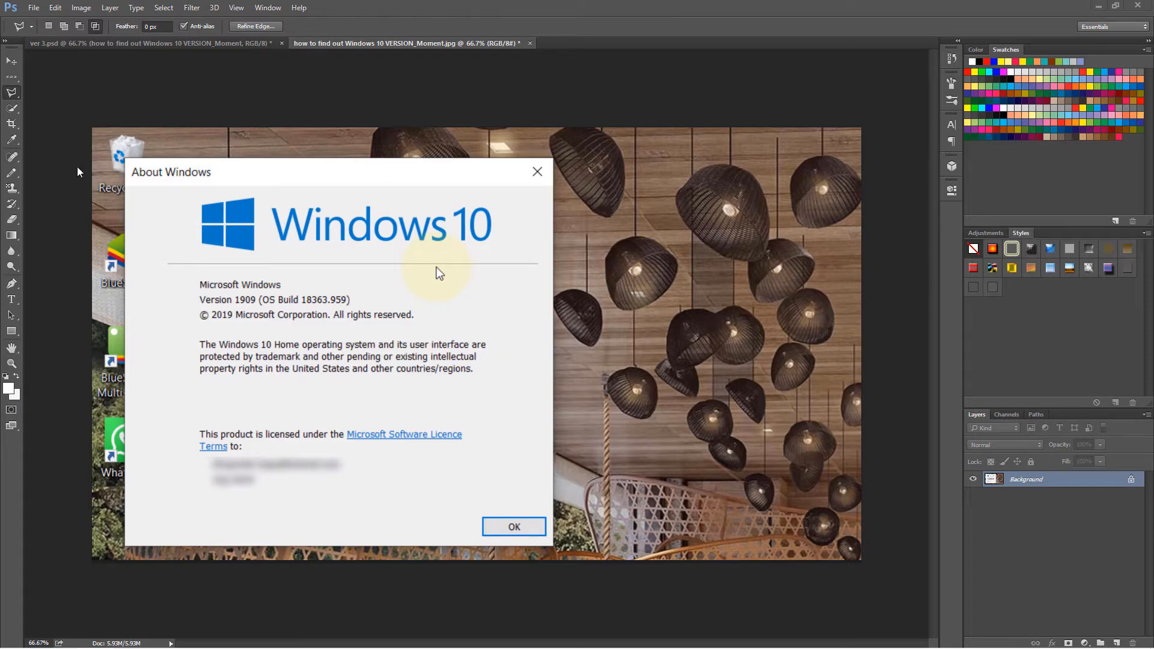
mouse_move(162, 178)
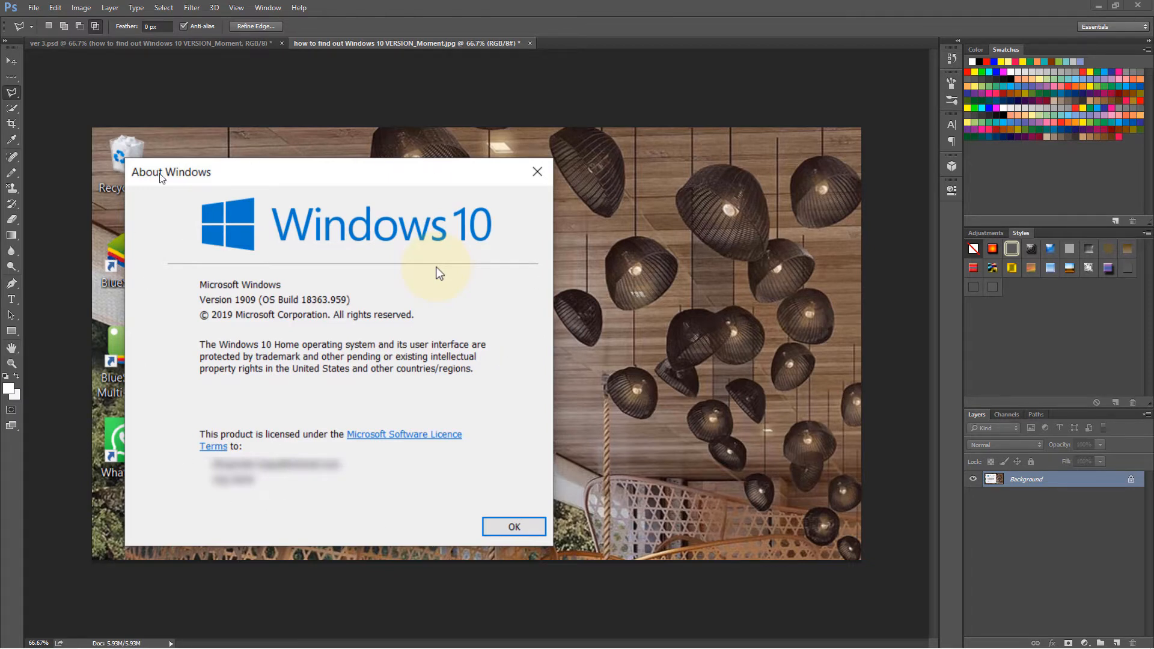
mouse_move(203, 189)
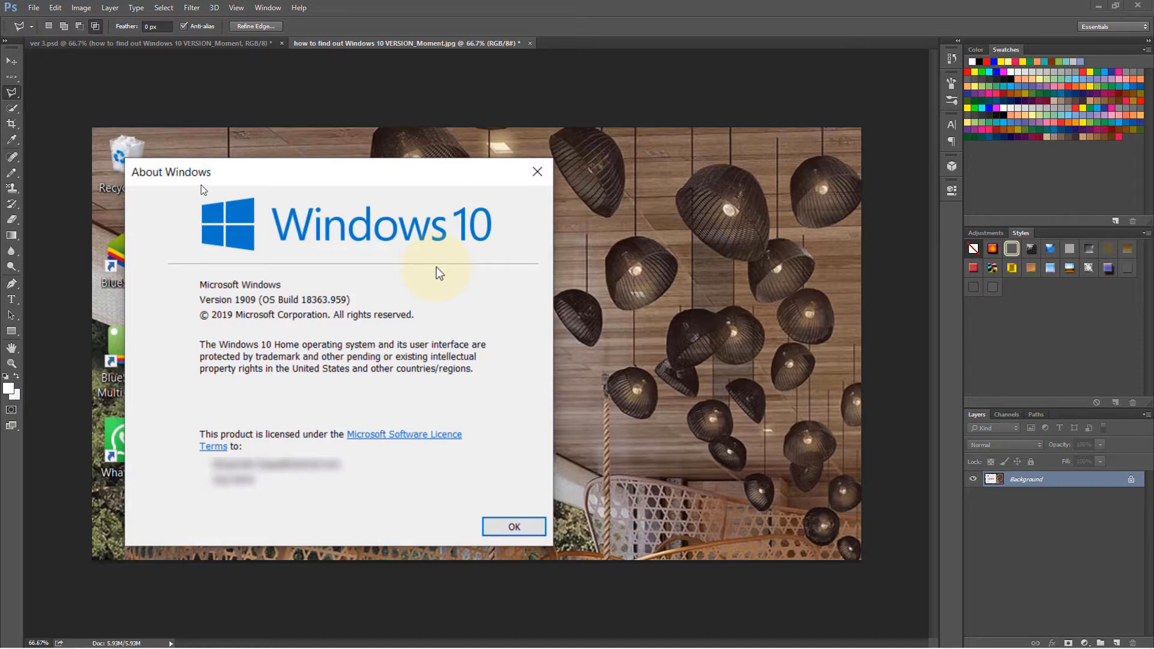
mouse_move(96, 132)
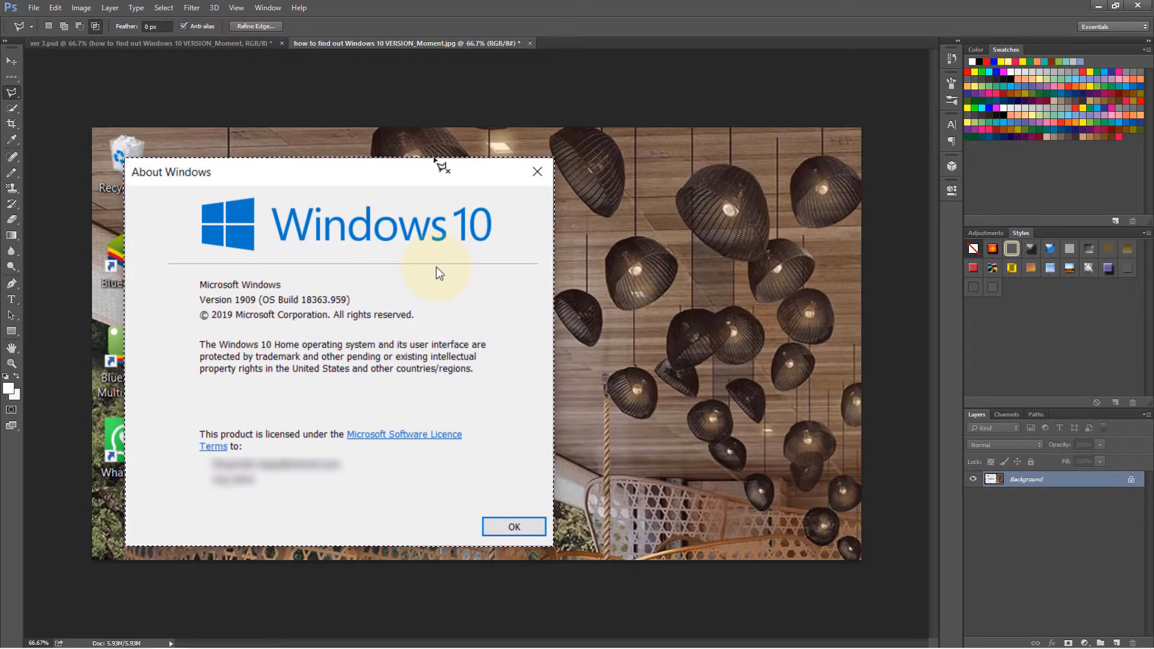
mouse_move(145, 407)
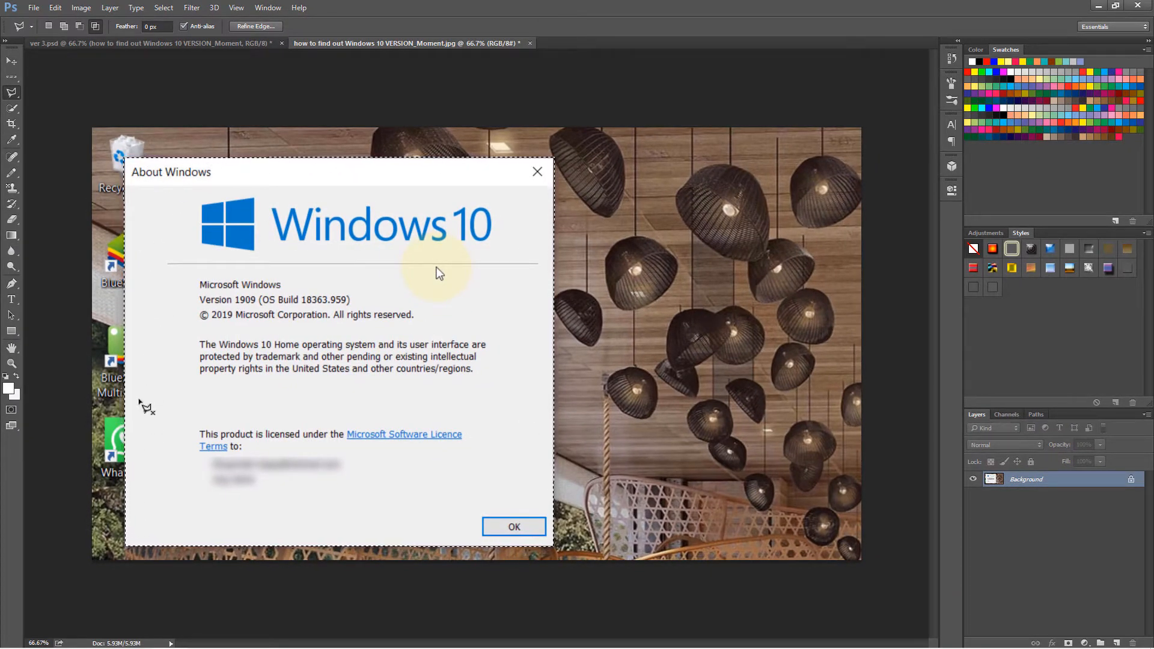
mouse_move(234, 110)
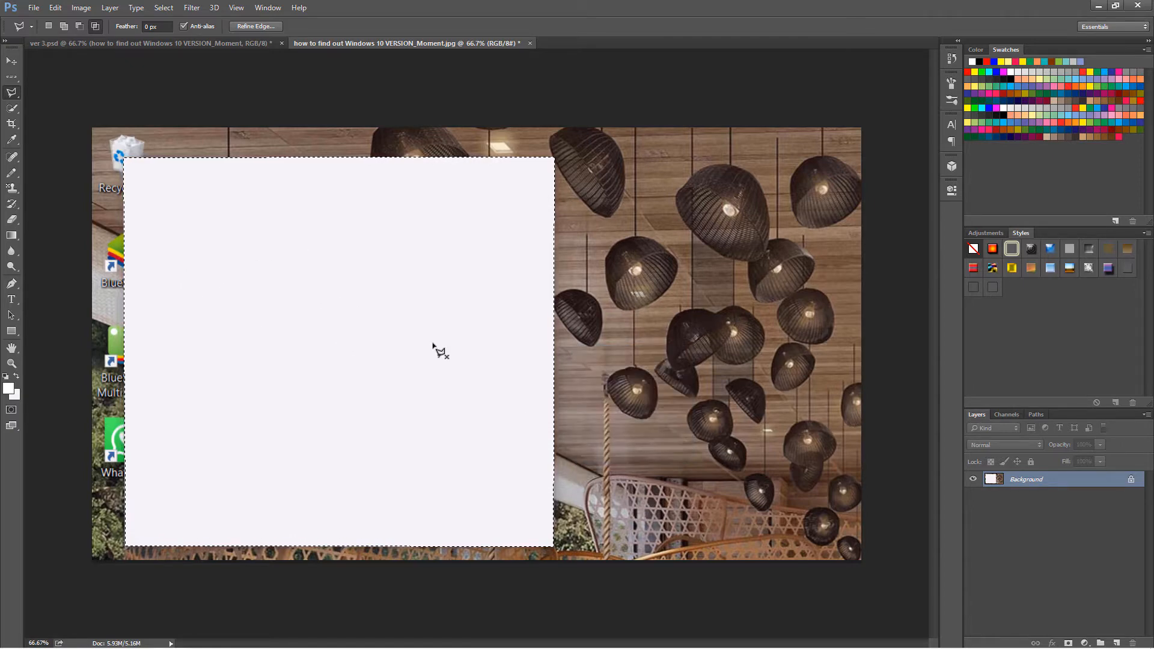
key("ctrl+z")
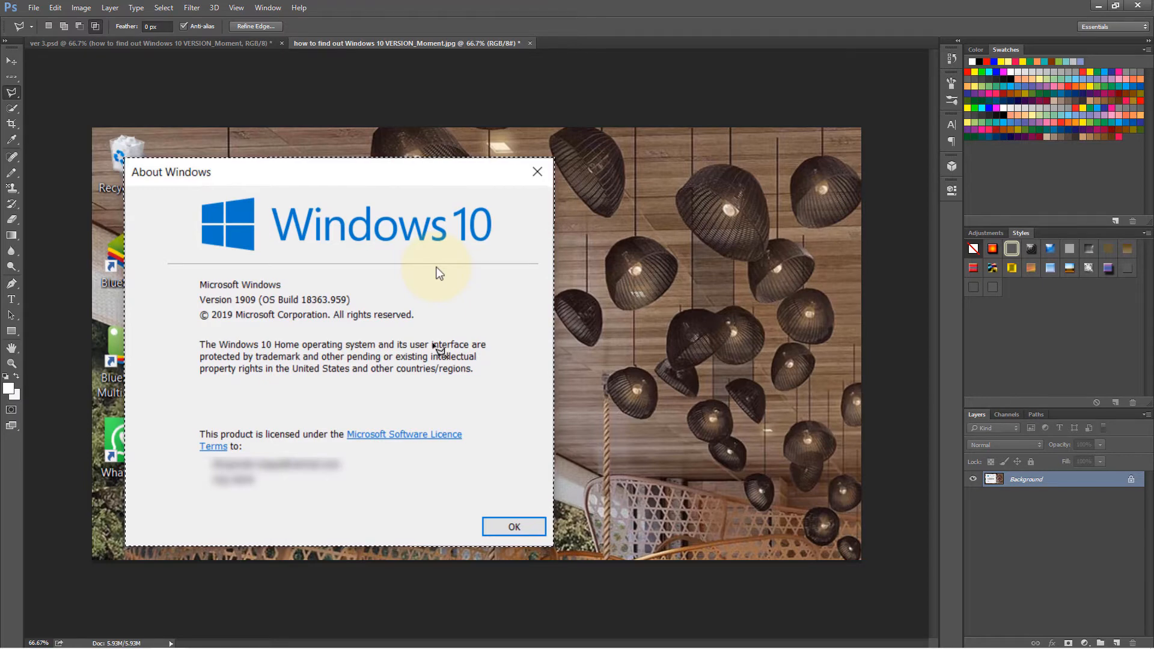
Step: Invert the selection so everything outside the About Windows dialog is selected
key("ctrl+shift+i")
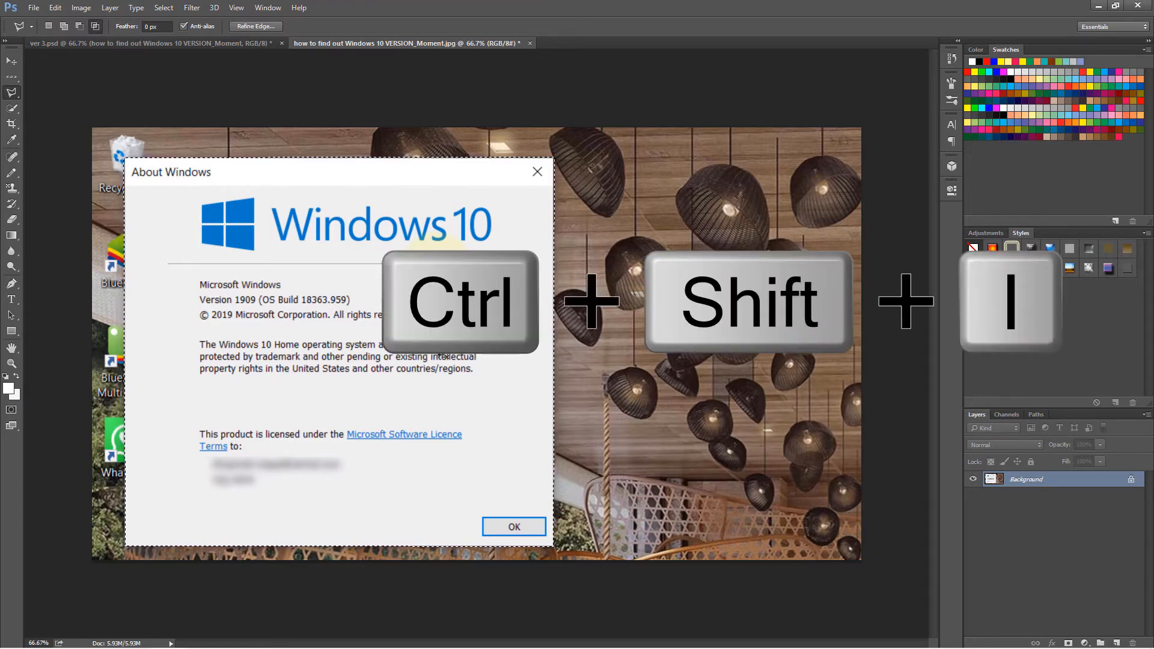
key("ctrl+shift+i")
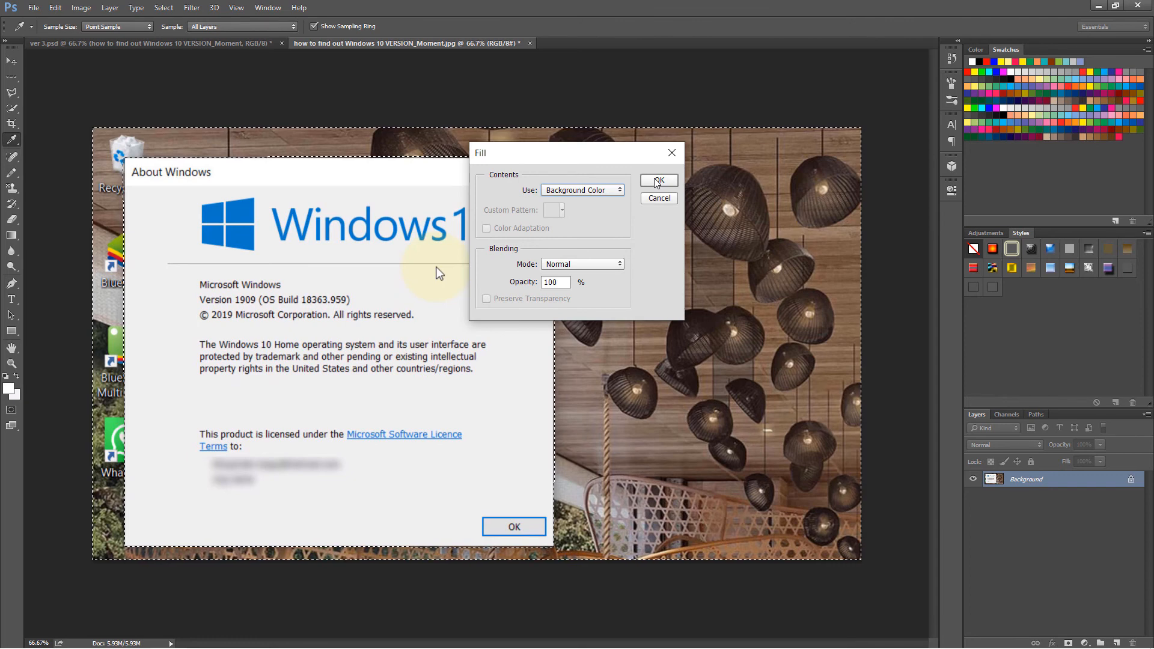
Step: Fill the area surrounding the dialog with the white background colour
left_click(656, 181)
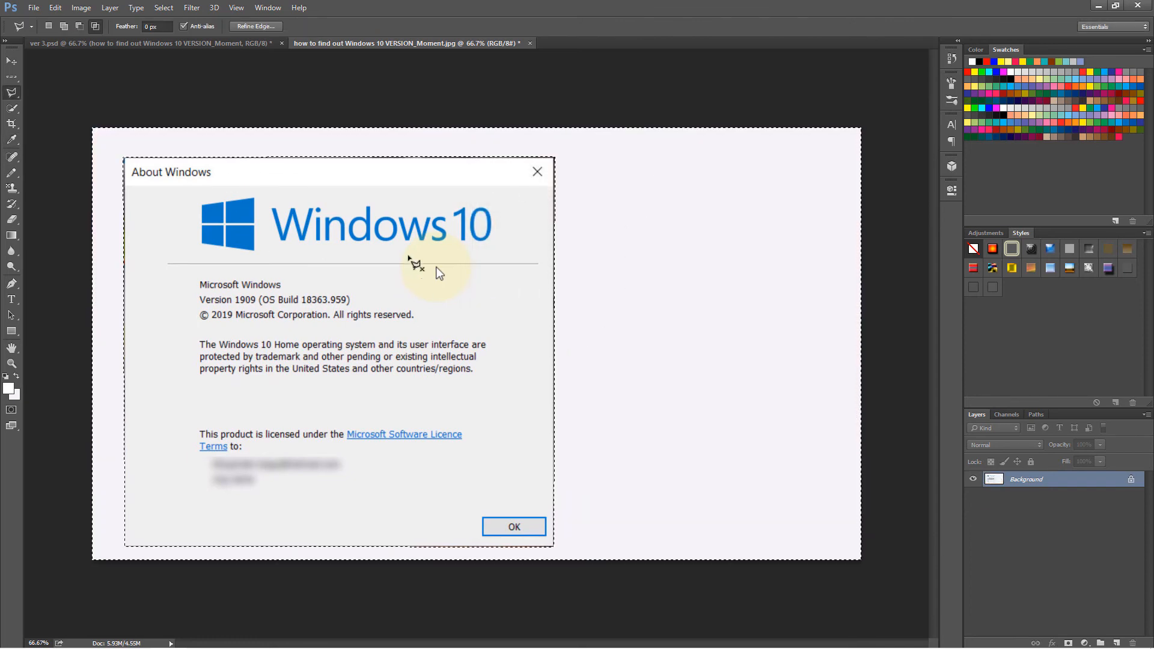
mouse_move(657, 280)
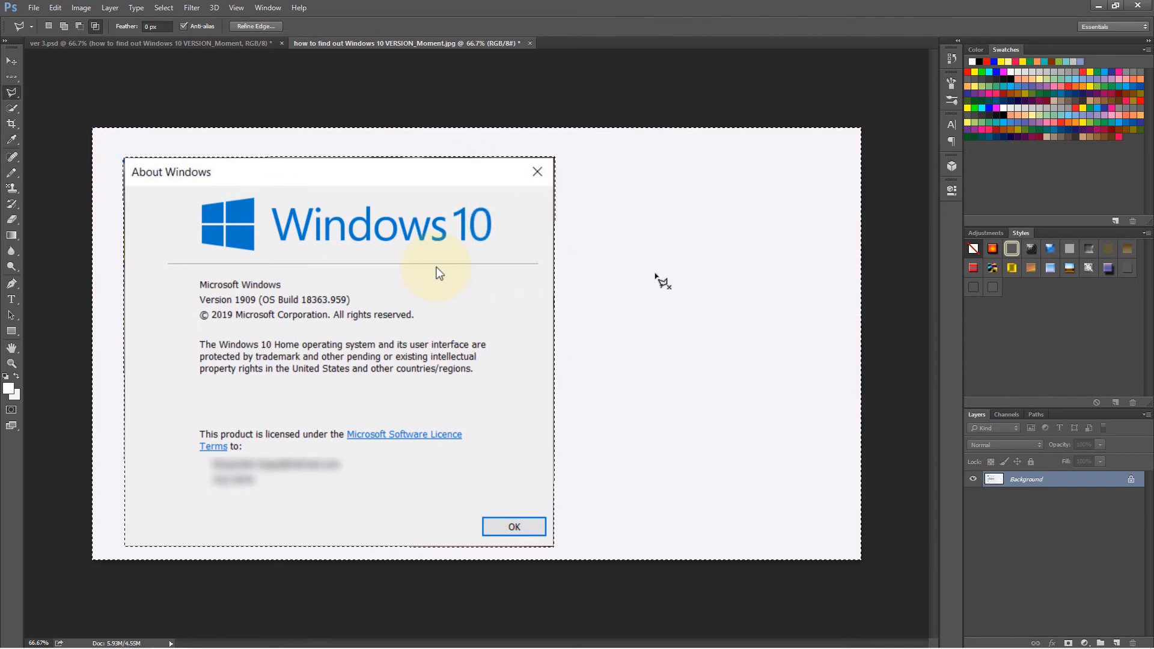
mouse_move(760, 264)
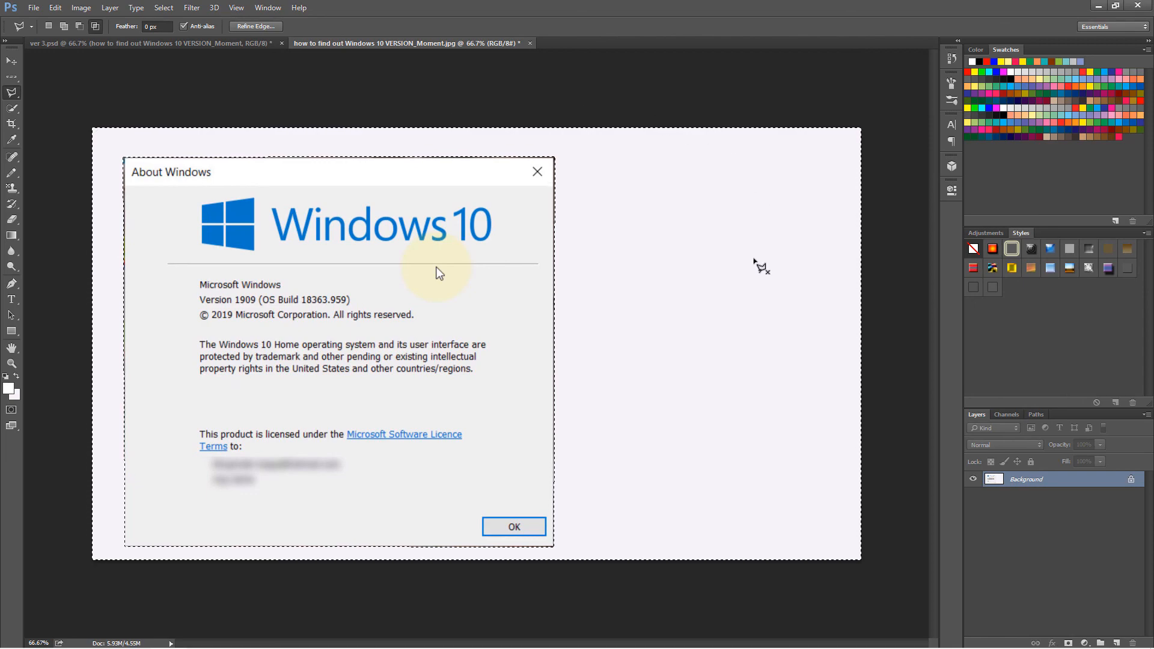